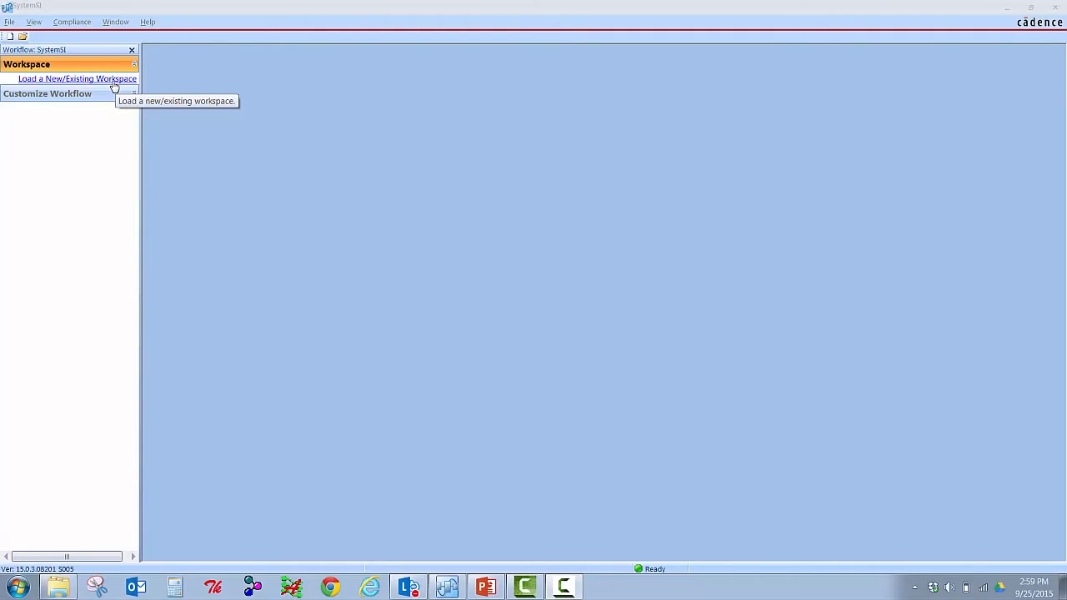
Create a new Serial Link Analysis workspace named pam4 from the pam4_simple template.
left_click(77, 79)
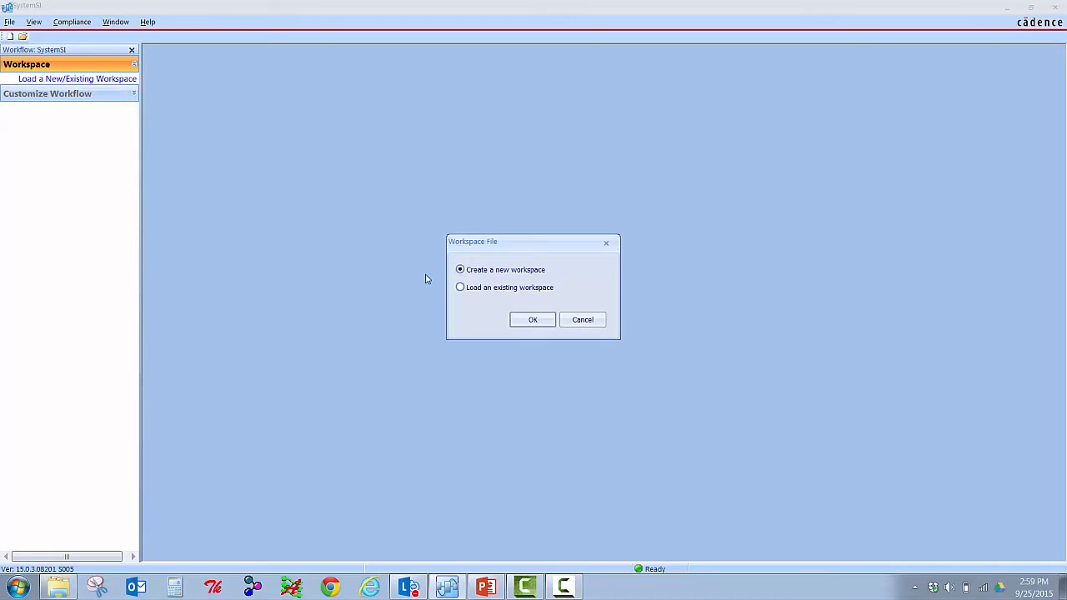
left_click(531, 320)
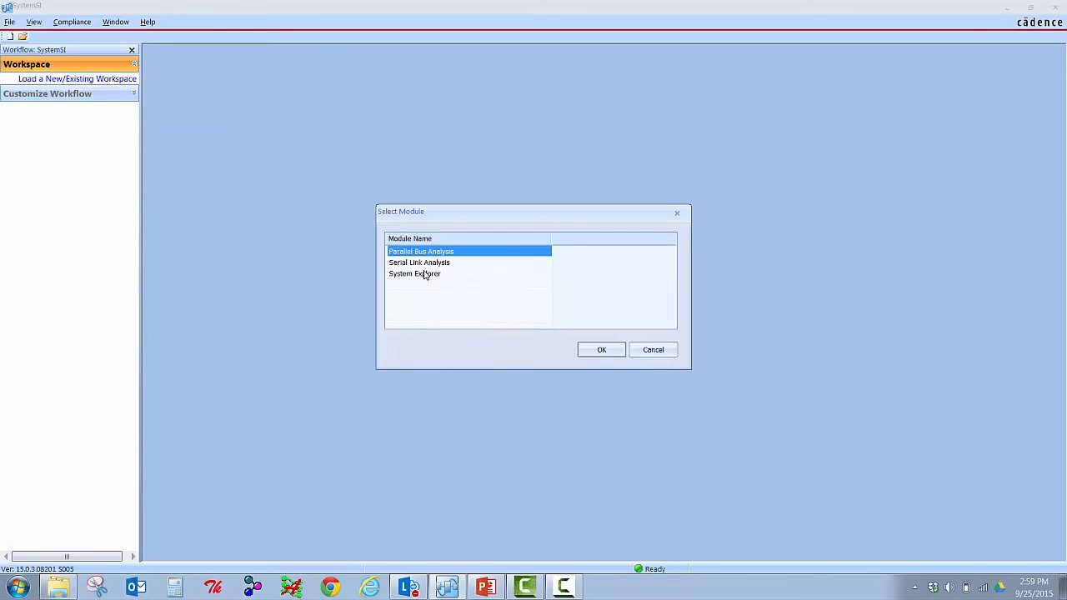
left_click(419, 262)
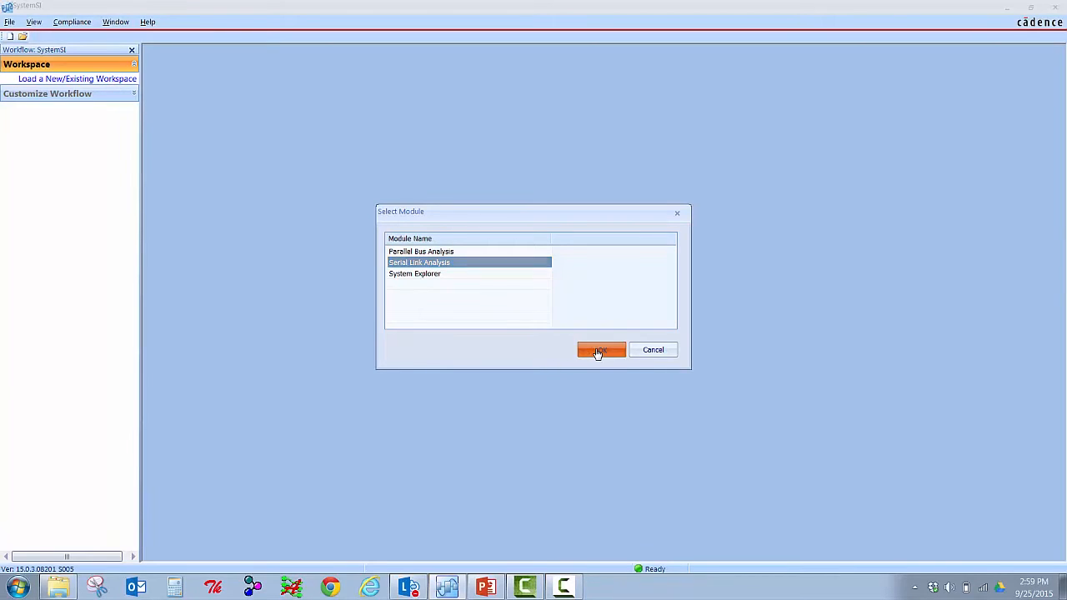
left_click(600, 349)
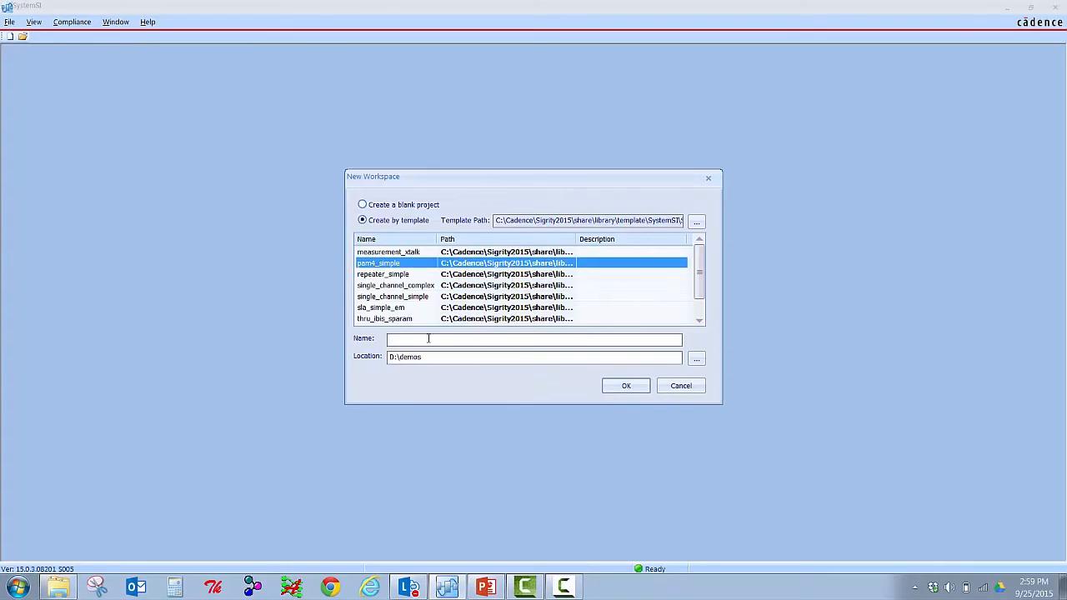
type("p")
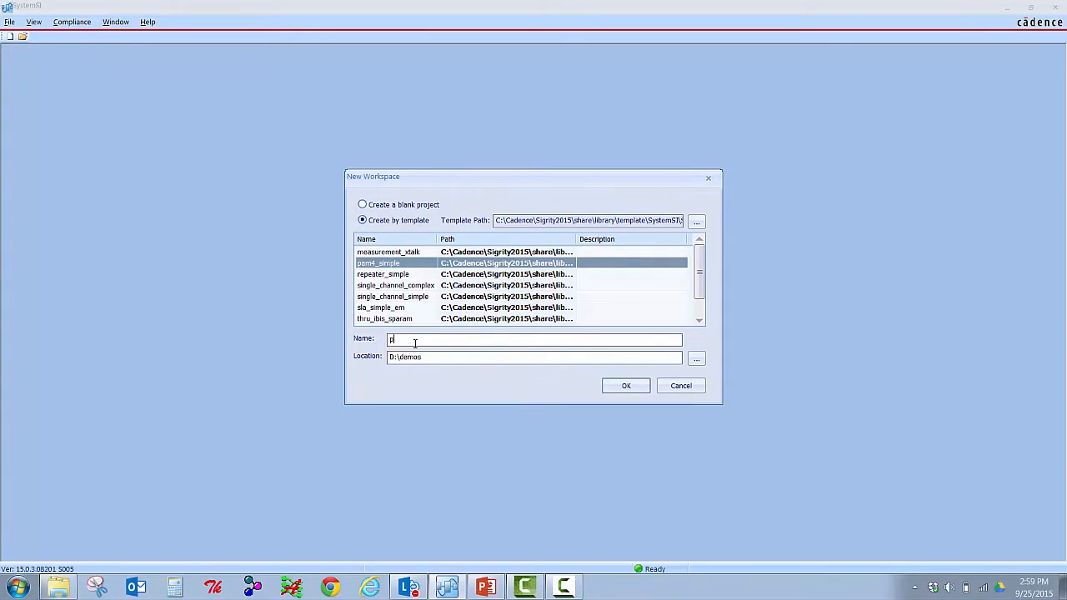
left_click(626, 385)
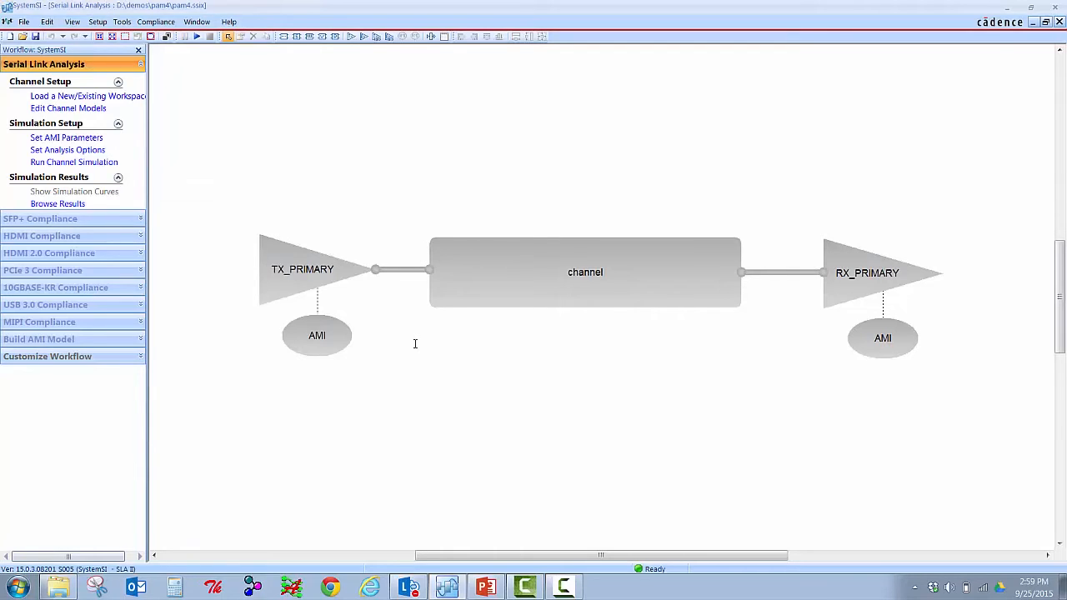
mouse_move(296, 263)
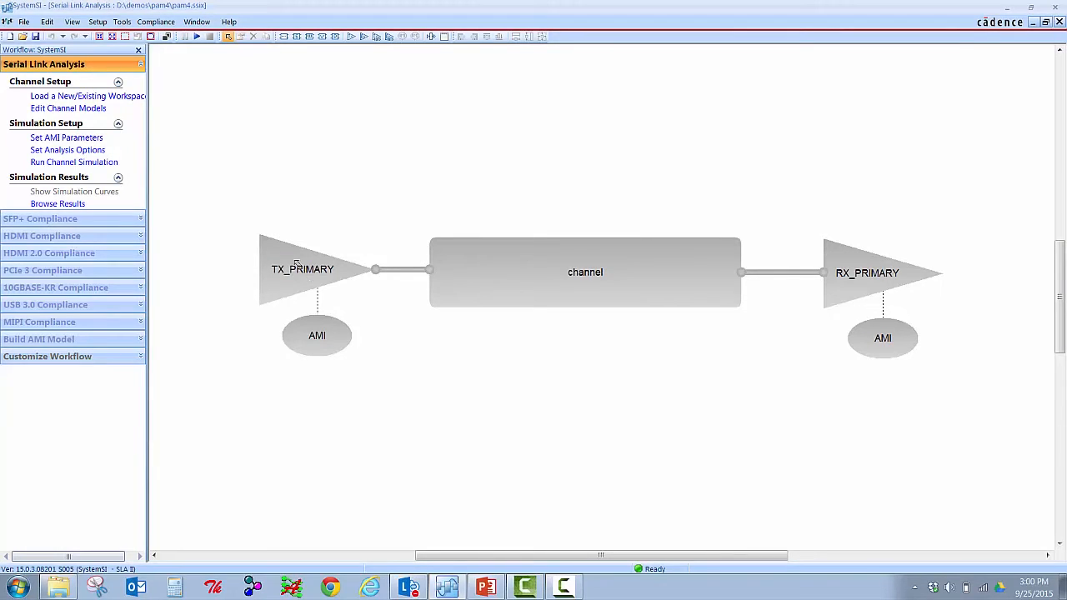
mouse_move(317, 432)
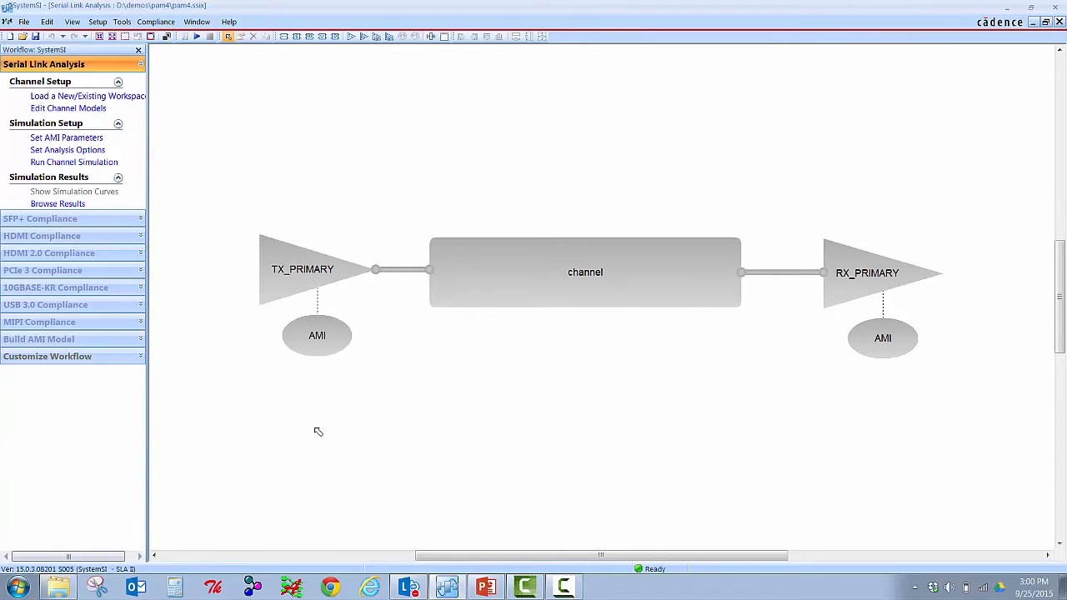
mouse_move(631, 391)
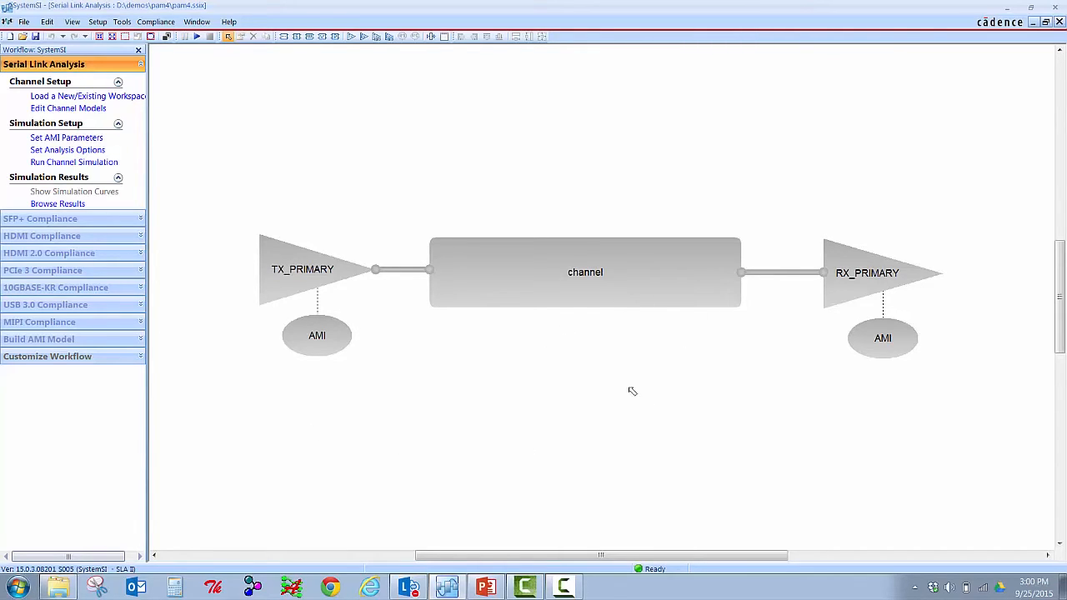
mouse_move(896, 391)
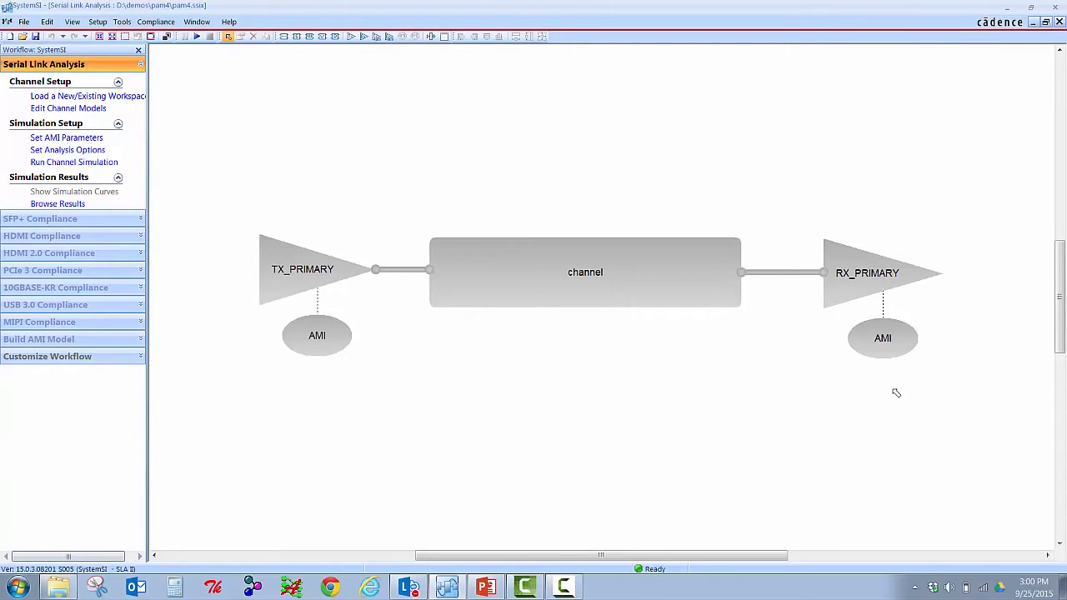
mouse_move(302, 284)
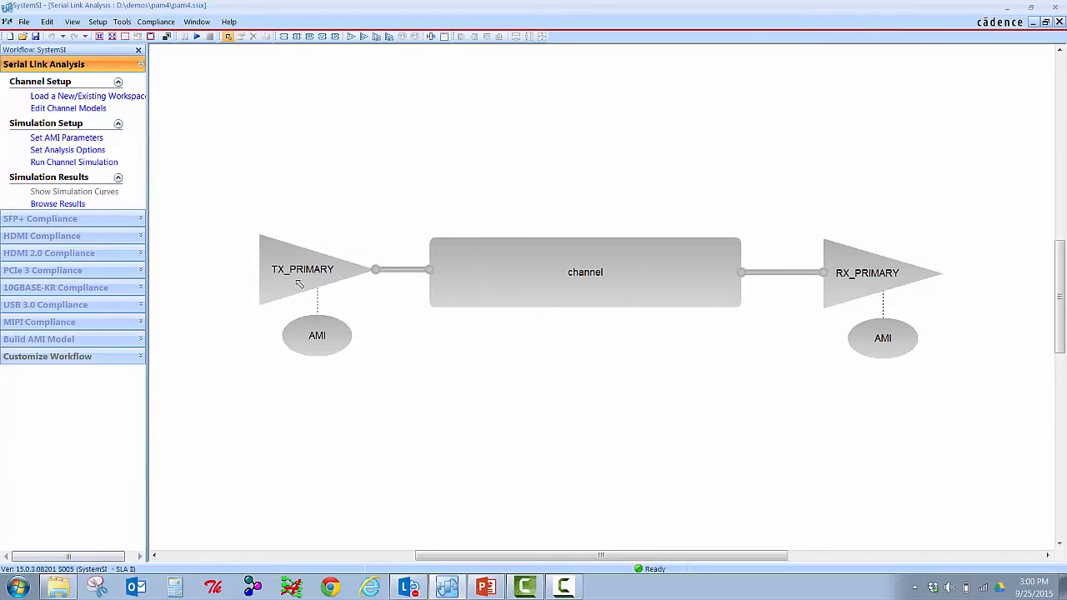
Set TX_PRIMARY's PAM4 stimulus data rate to 3.125 Gbps and apply it.
double_click(302, 269)
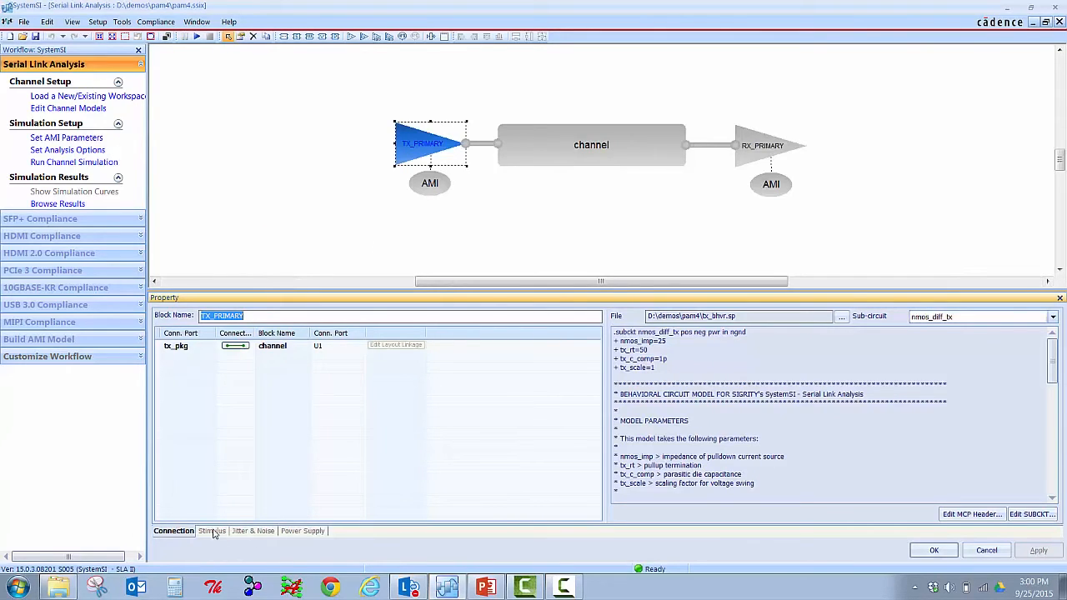
left_click(213, 531)
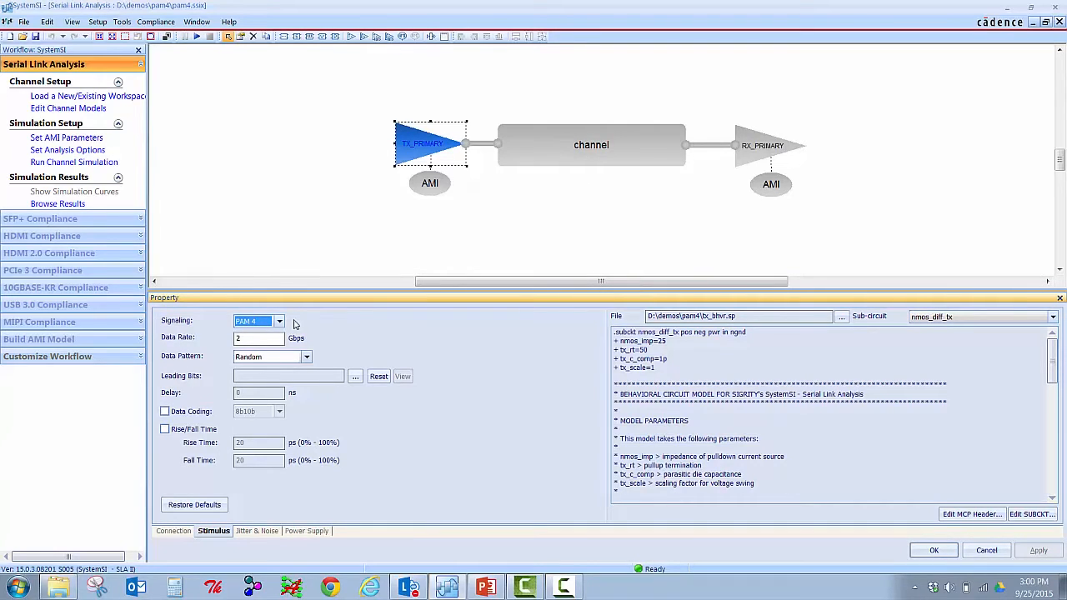
mouse_move(293, 324)
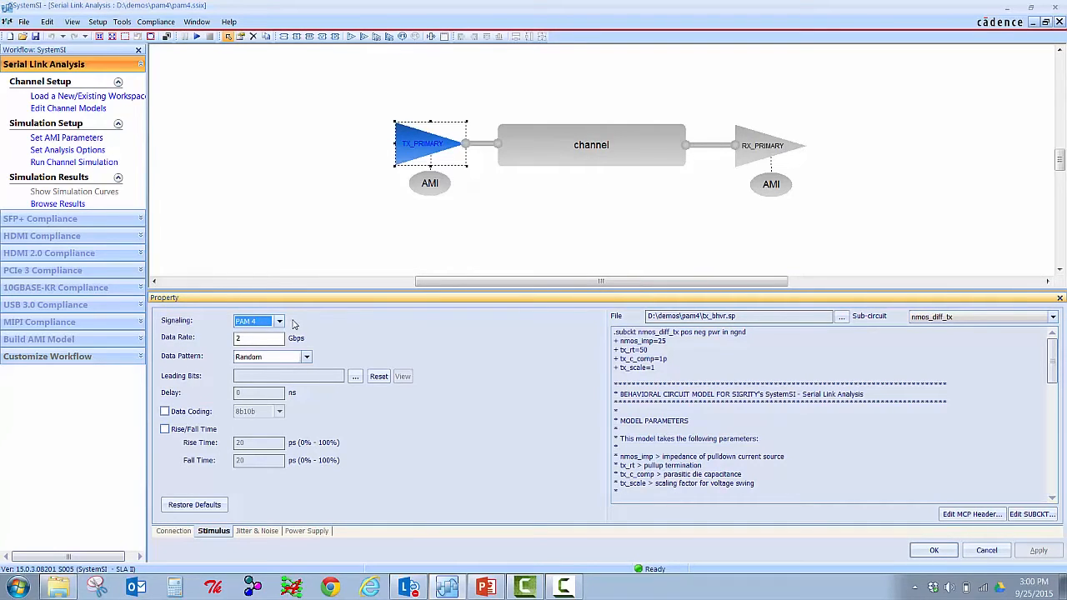
left_click(280, 321)
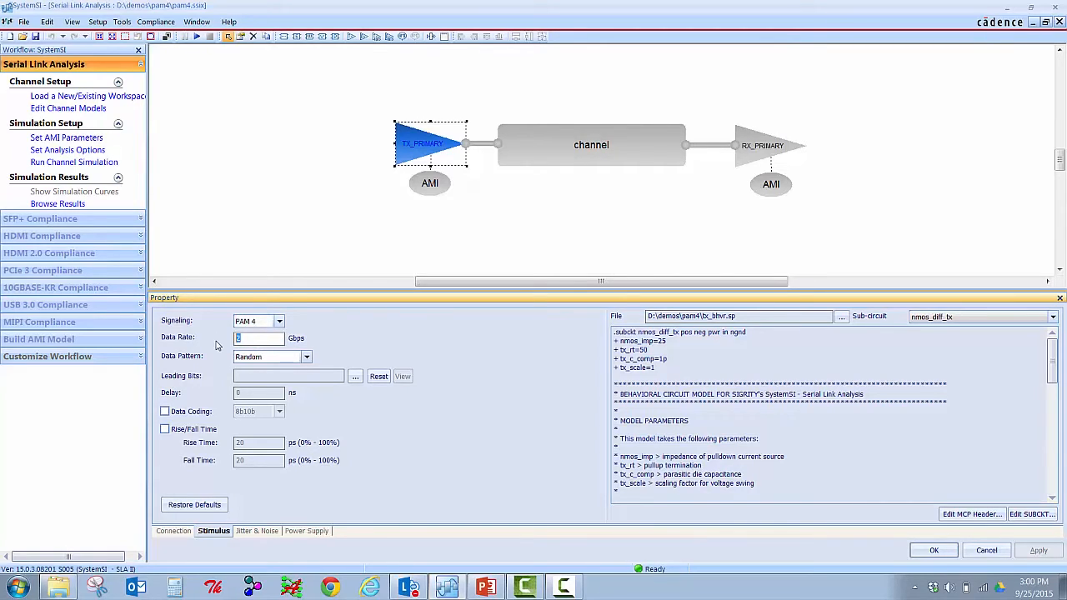
type("3.125")
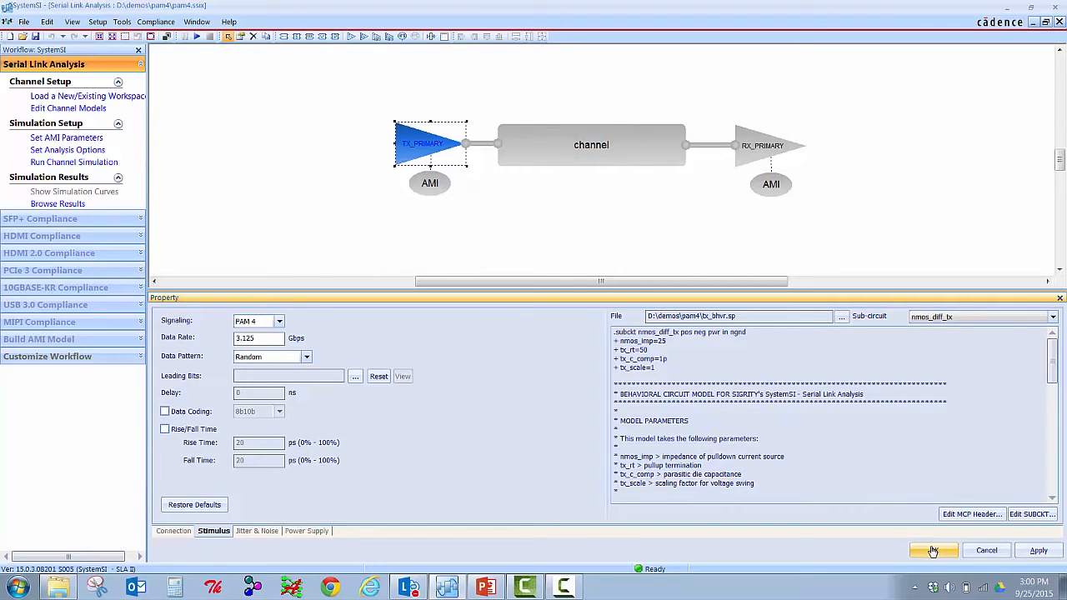
left_click(931, 550)
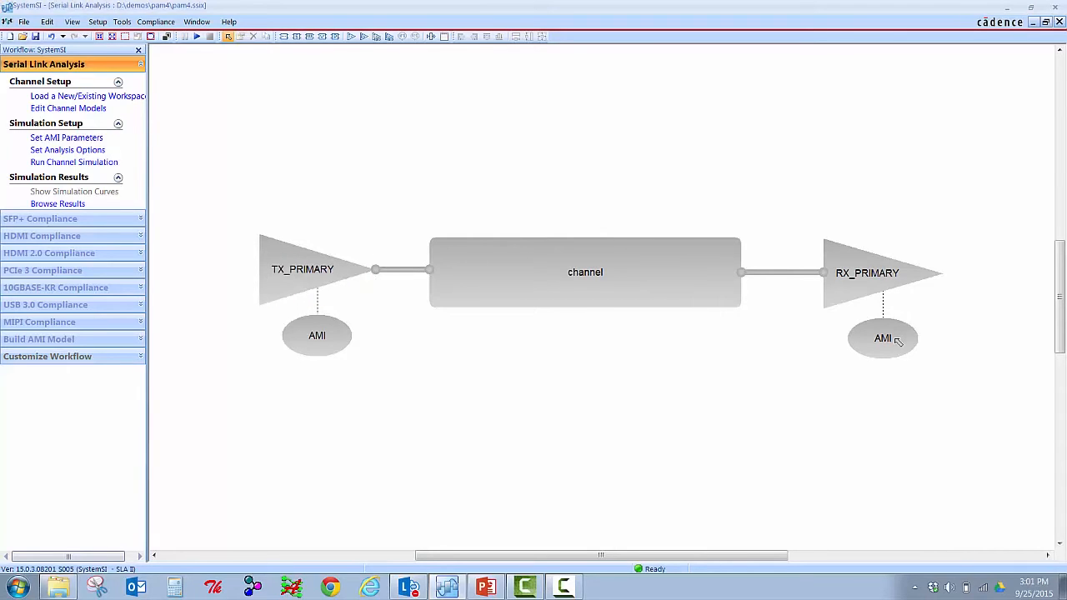
left_click(882, 337)
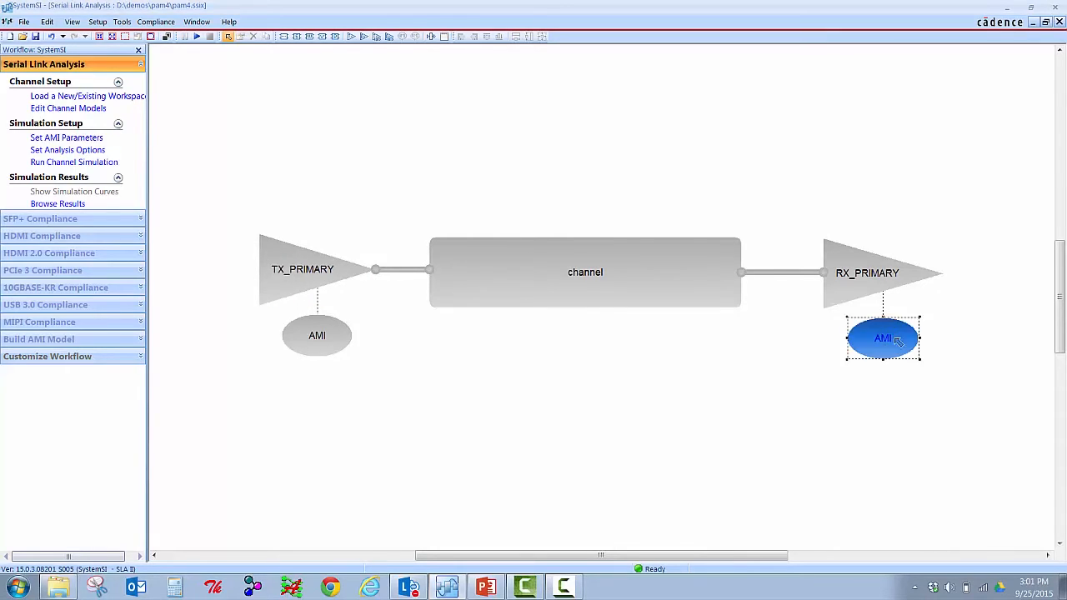
double_click(883, 337)
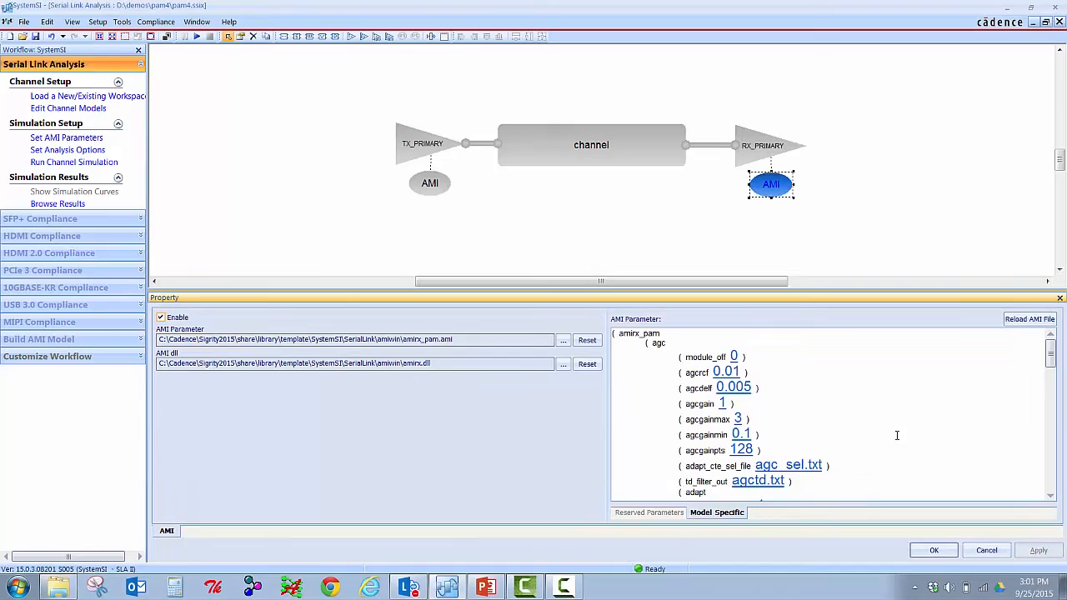
scroll("down", 3)
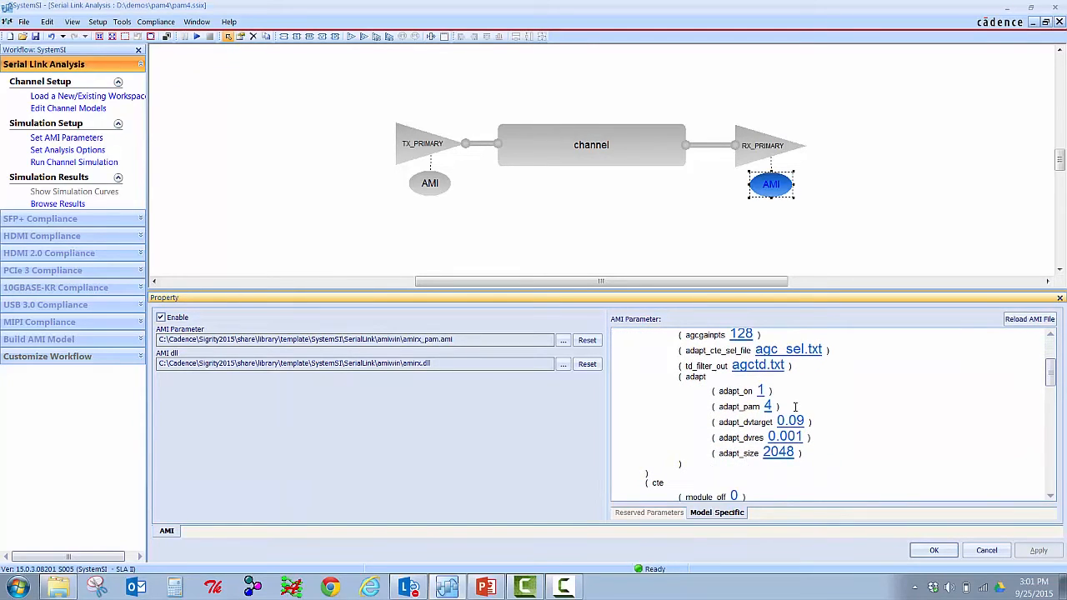
mouse_move(793, 407)
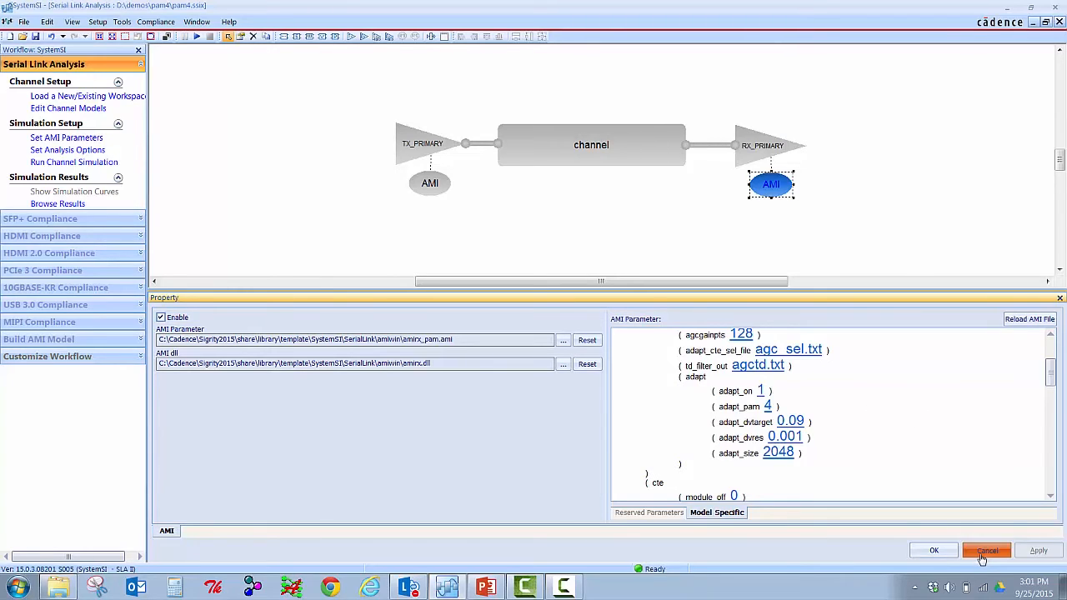
left_click(985, 550)
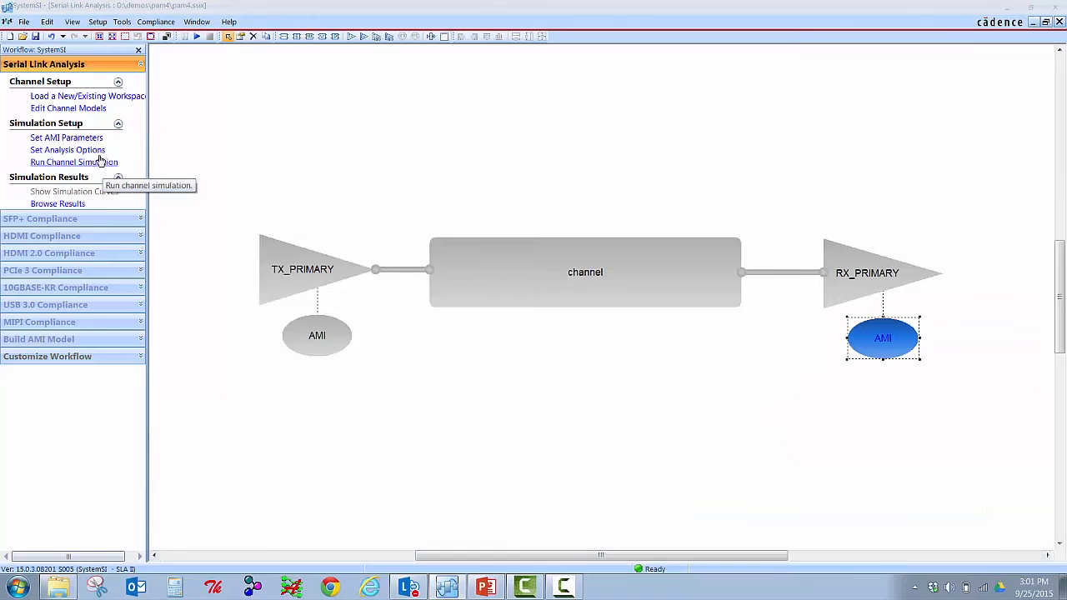
Show the Analysis Options: time-domain eye method, 5000 ns ignore time, 1e-20 BER floor.
left_click(67, 150)
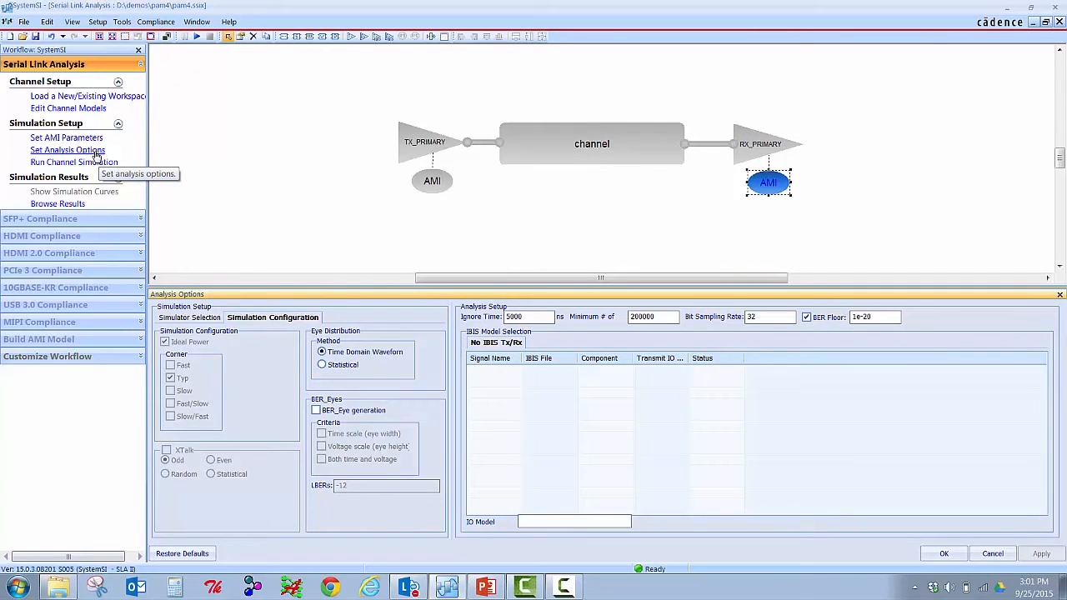
mouse_move(230, 206)
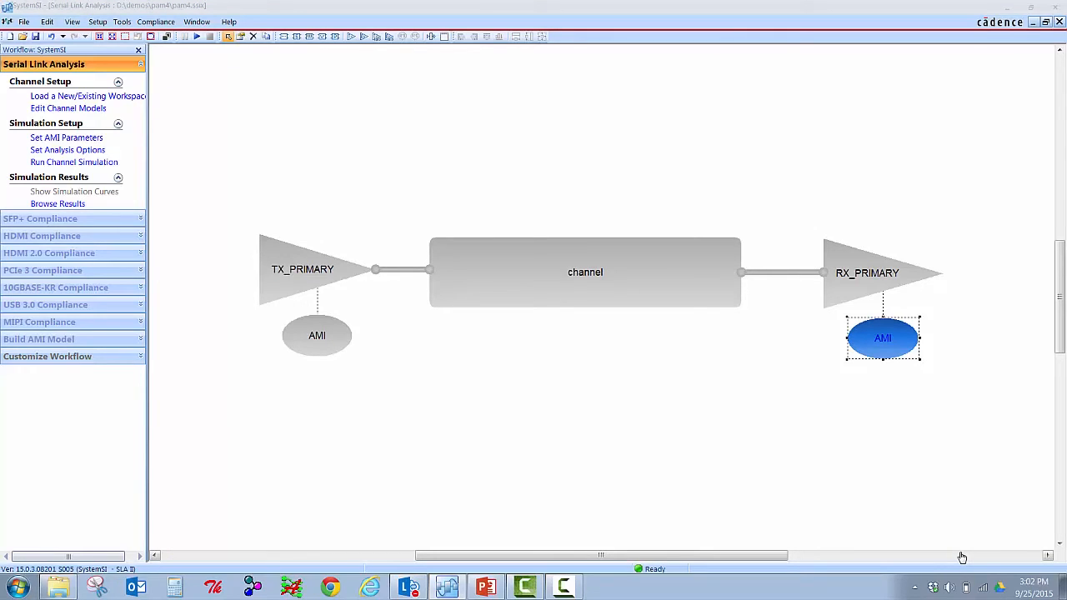
Disable the receiver AMI model, keep the transmitter AMI on, and run the channel simulation for result\1.
right_click(882, 338)
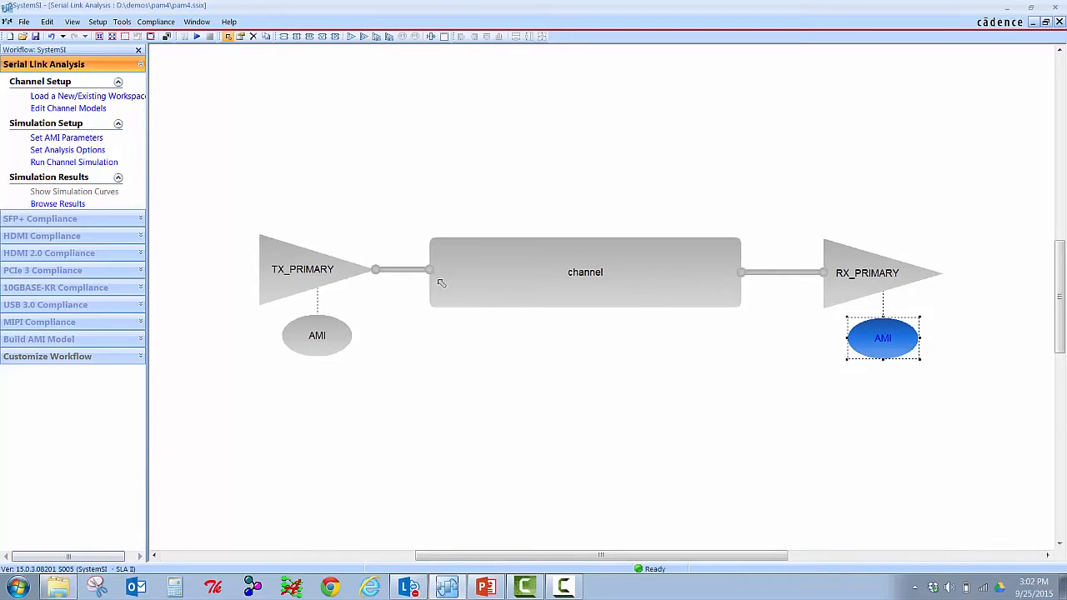
right_click(316, 335)
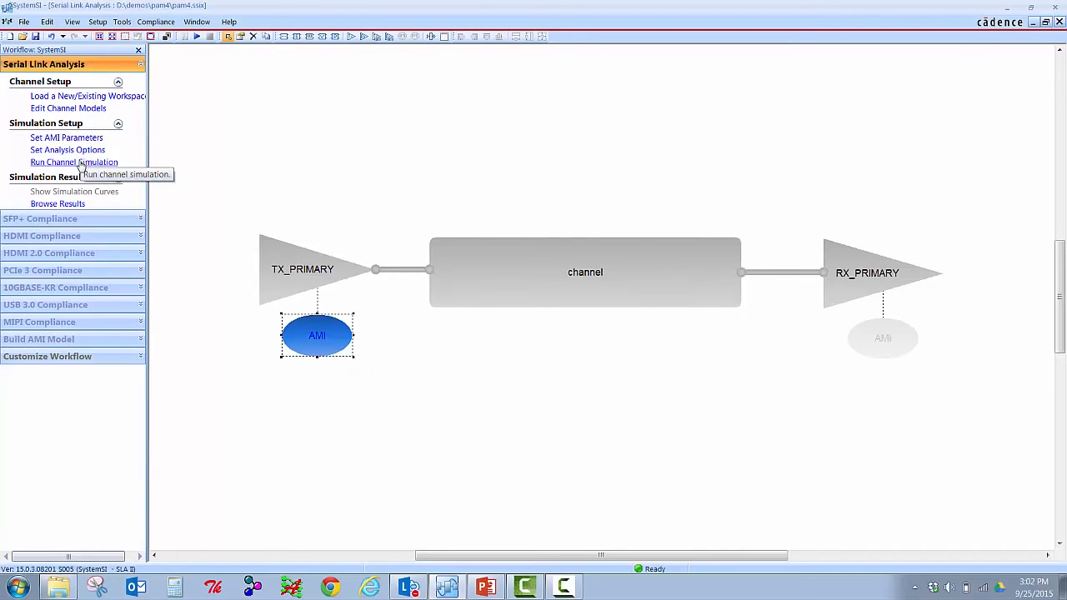
left_click(74, 162)
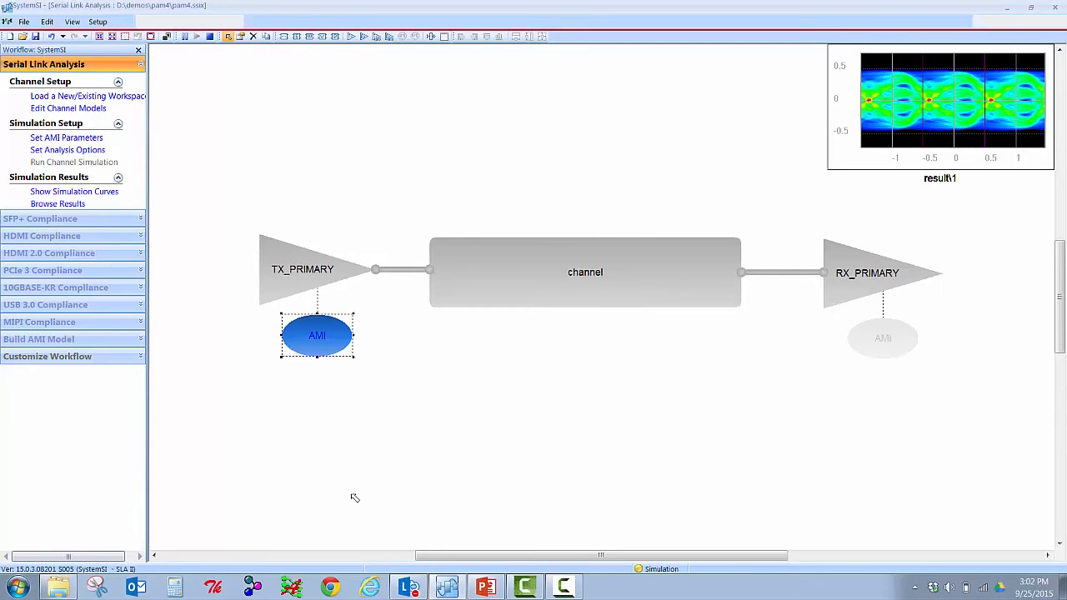
left_click(73, 162)
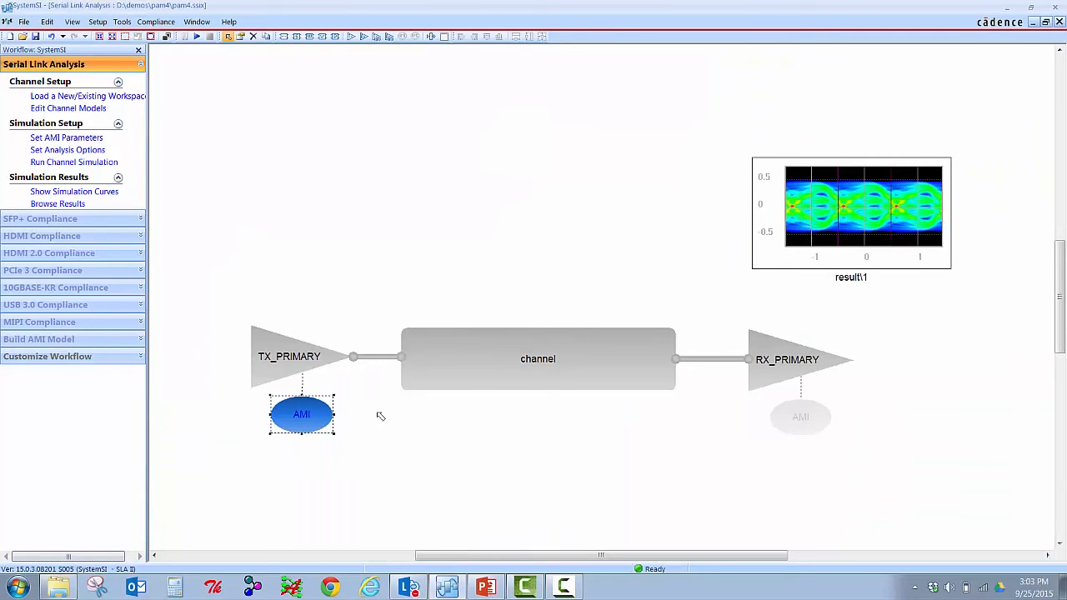
Re-enable the receiver AMI model and rerun the channel simulation to produce result\2.
right_click(301, 414)
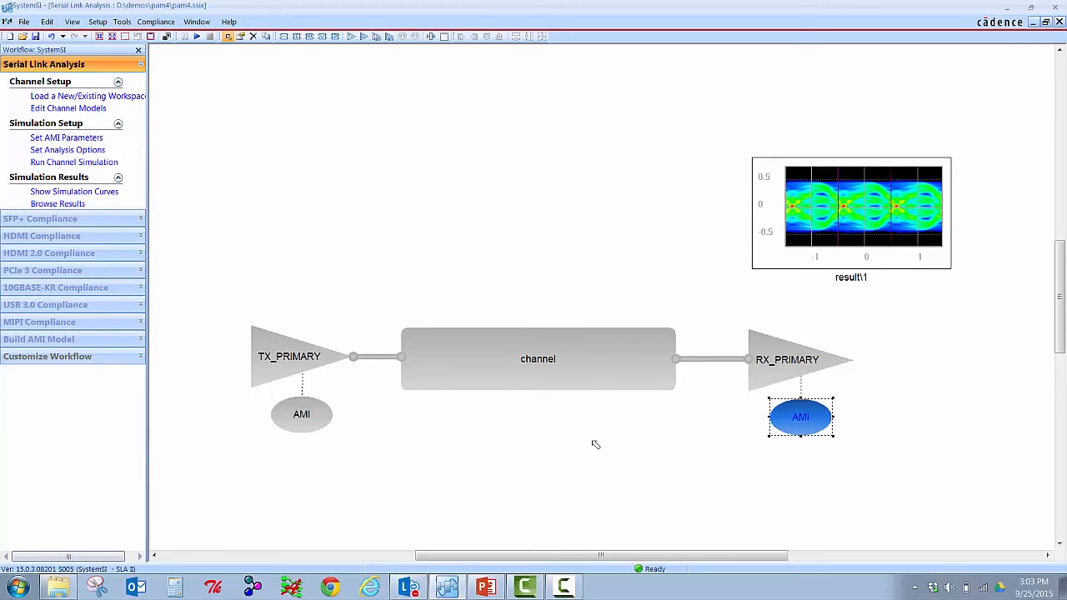
mouse_move(204, 138)
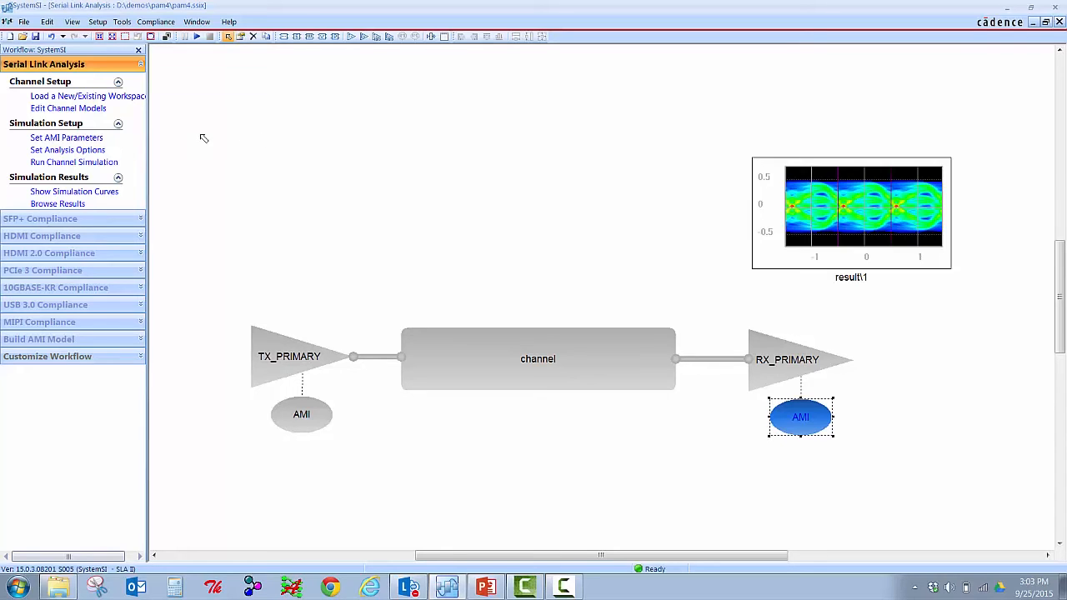
left_click(73, 162)
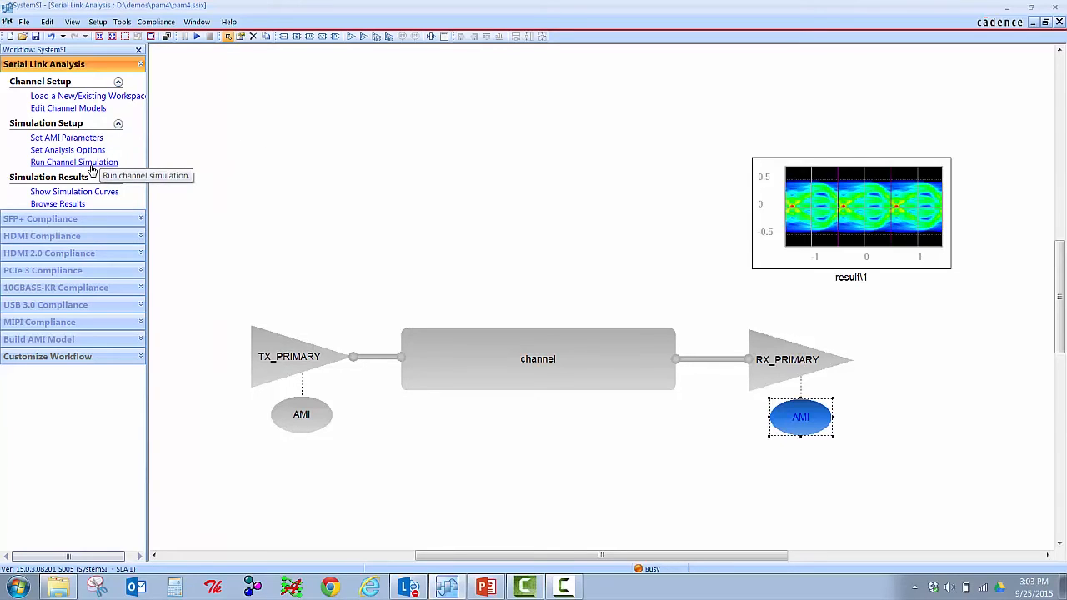
left_click(74, 162)
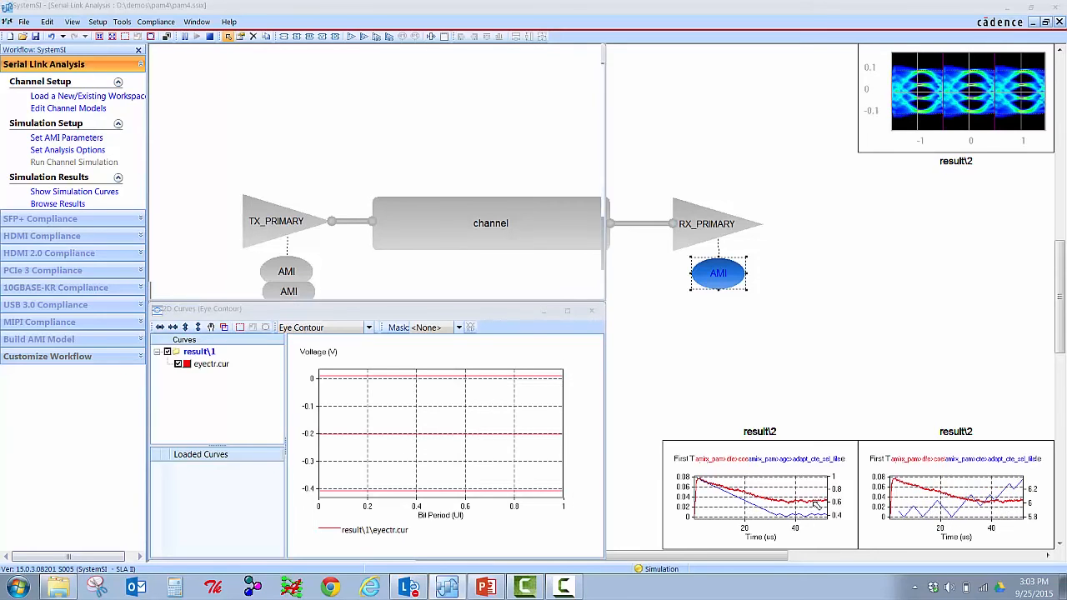
left_click(74, 161)
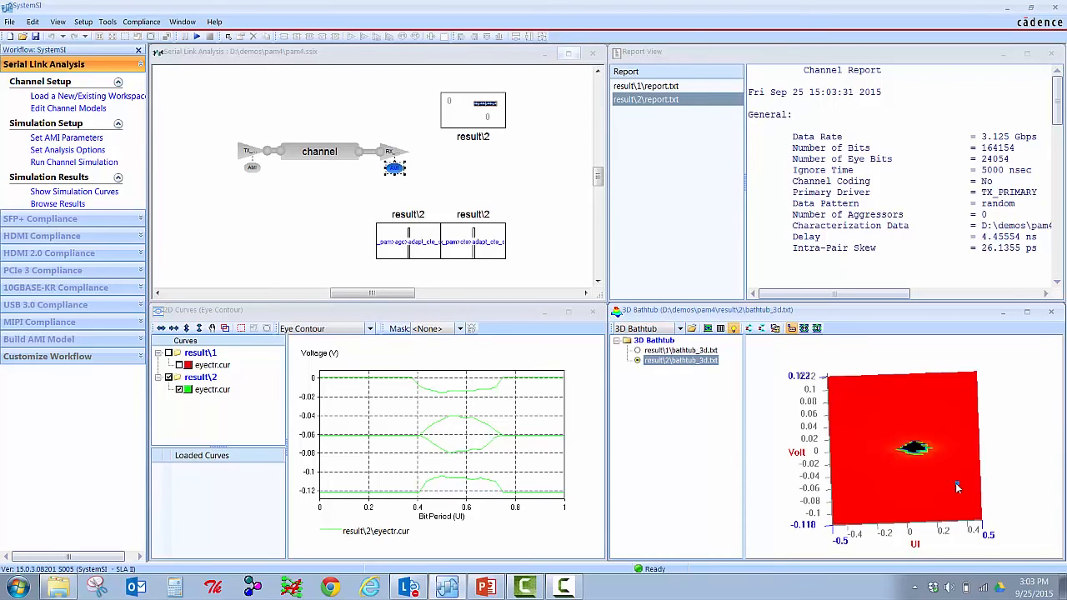
Rotate the result\2 3D bathtub surface to sample a point at 0.344 UI, −0.044 V, log BER −0.84.
left_click_drag(915, 450, 956, 488)
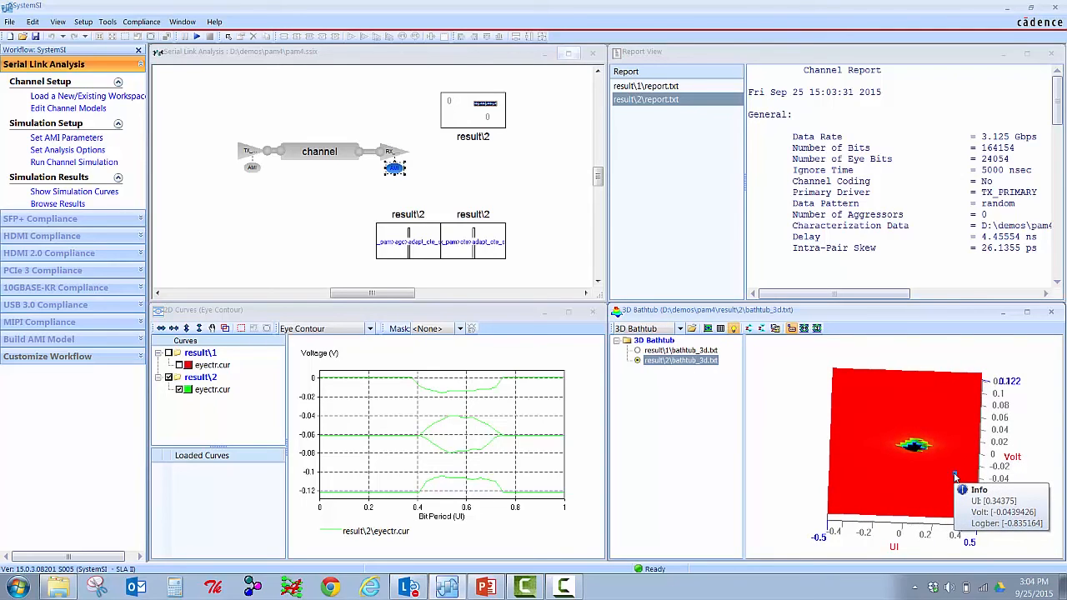
mouse_move(641, 477)
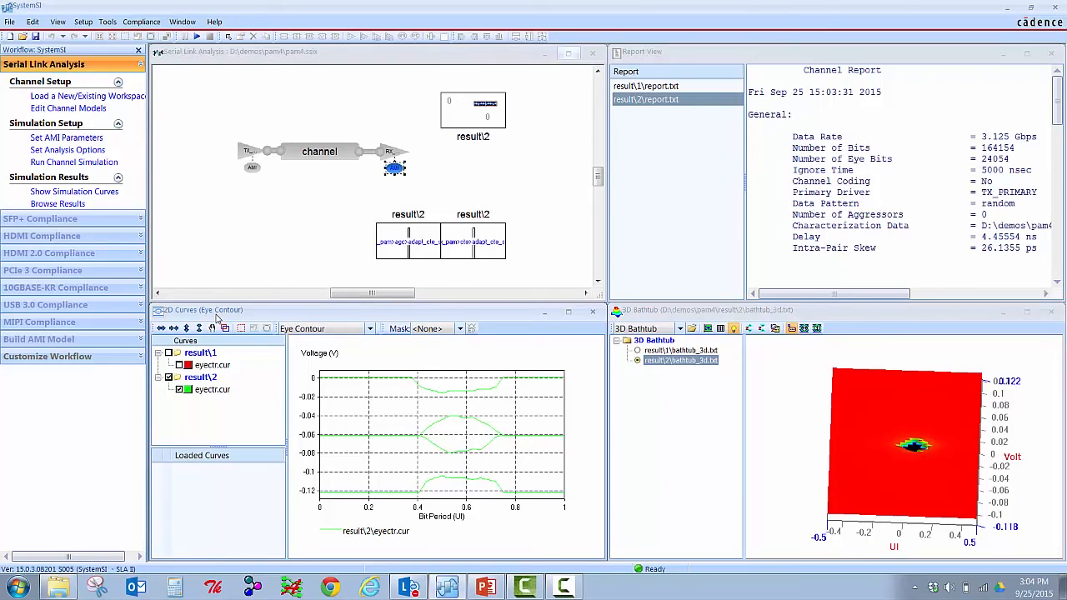
mouse_move(445, 457)
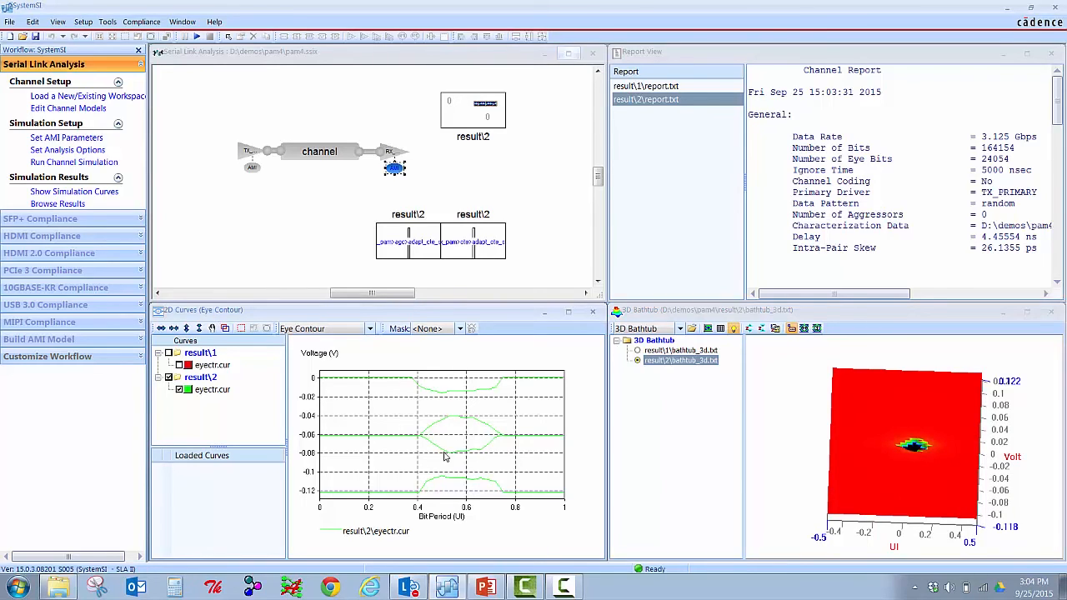
mouse_move(500, 463)
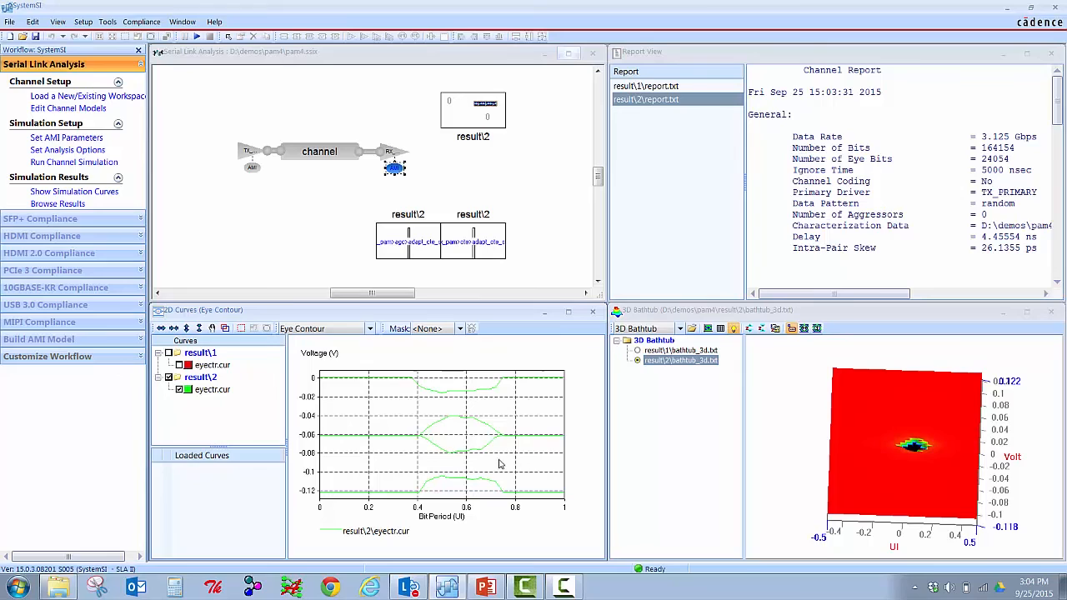
mouse_move(494, 444)
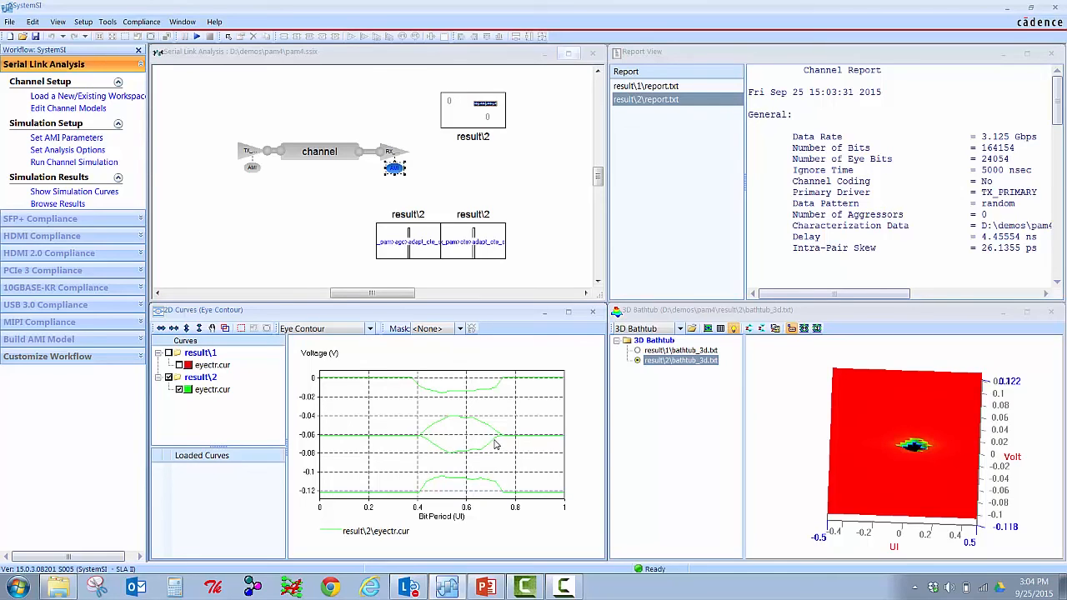
mouse_move(490, 443)
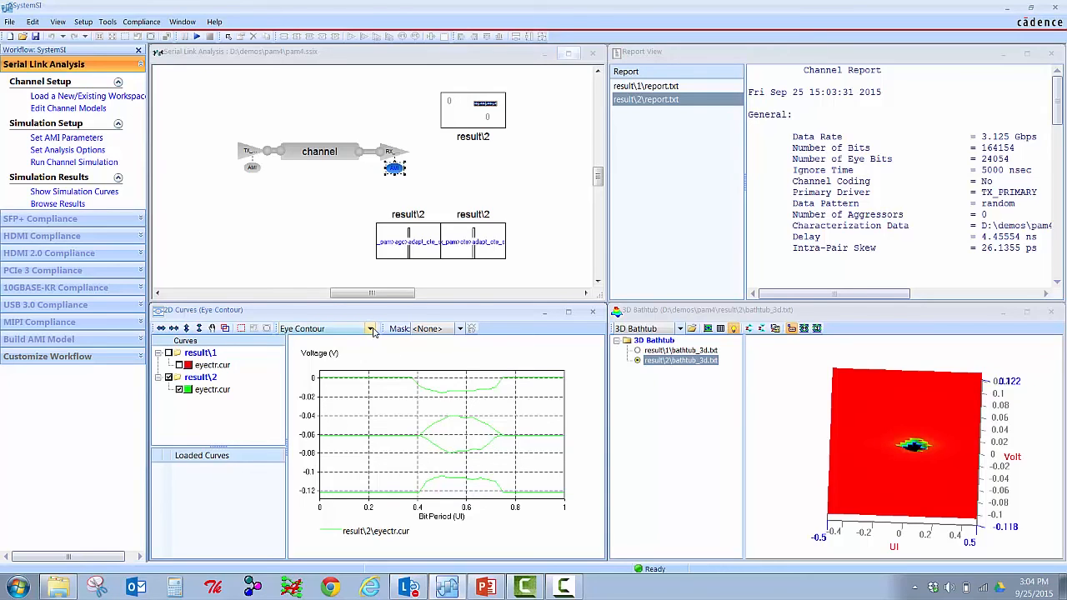
Switch the 2D curves plot from eye contour to the result\2 received waveform.
left_click(369, 327)
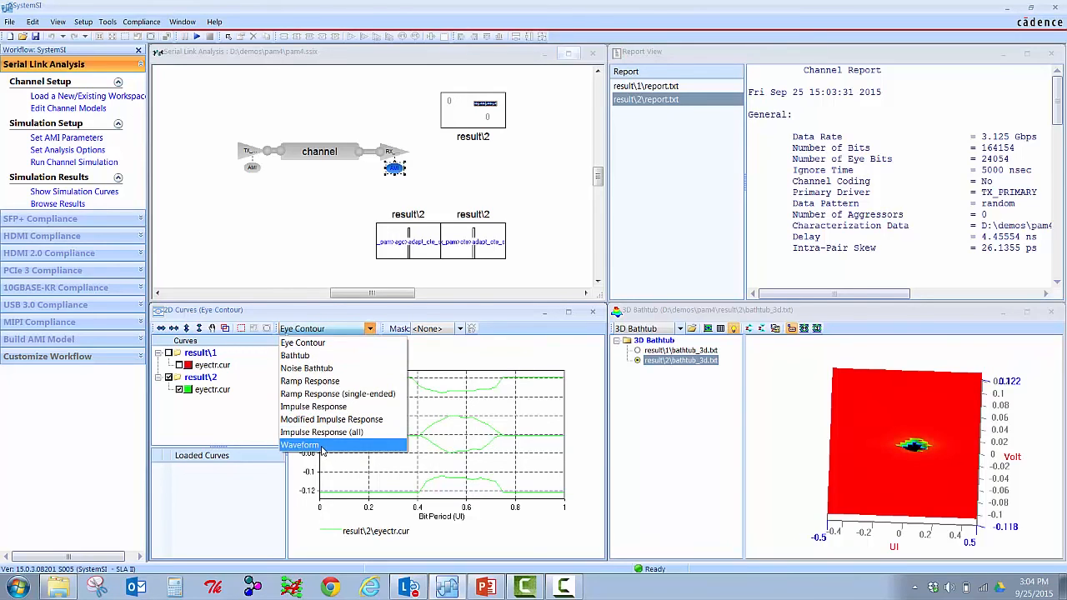
left_click(298, 444)
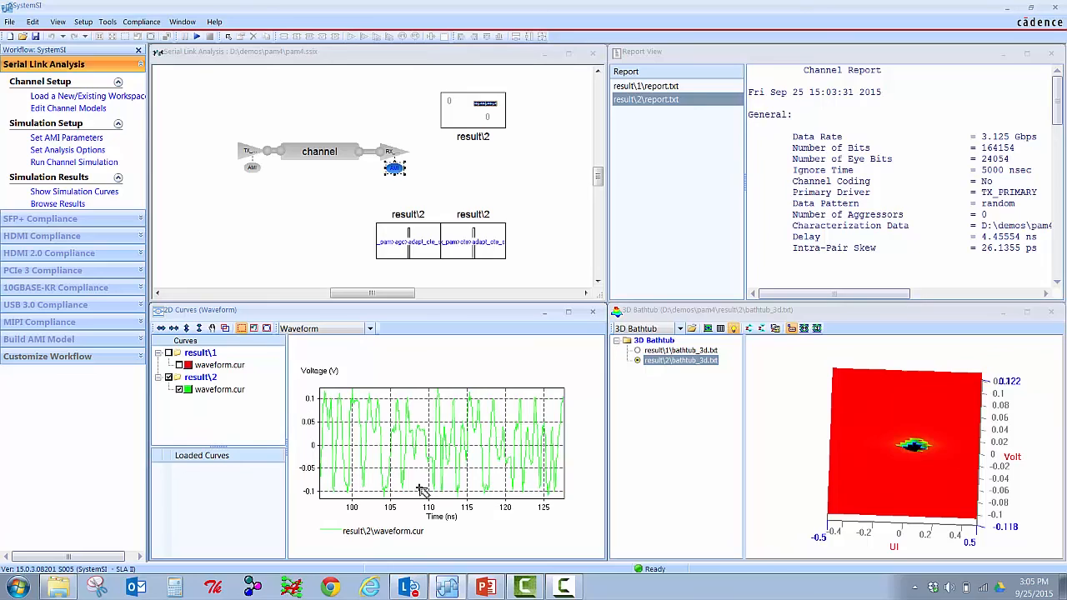
mouse_move(446, 402)
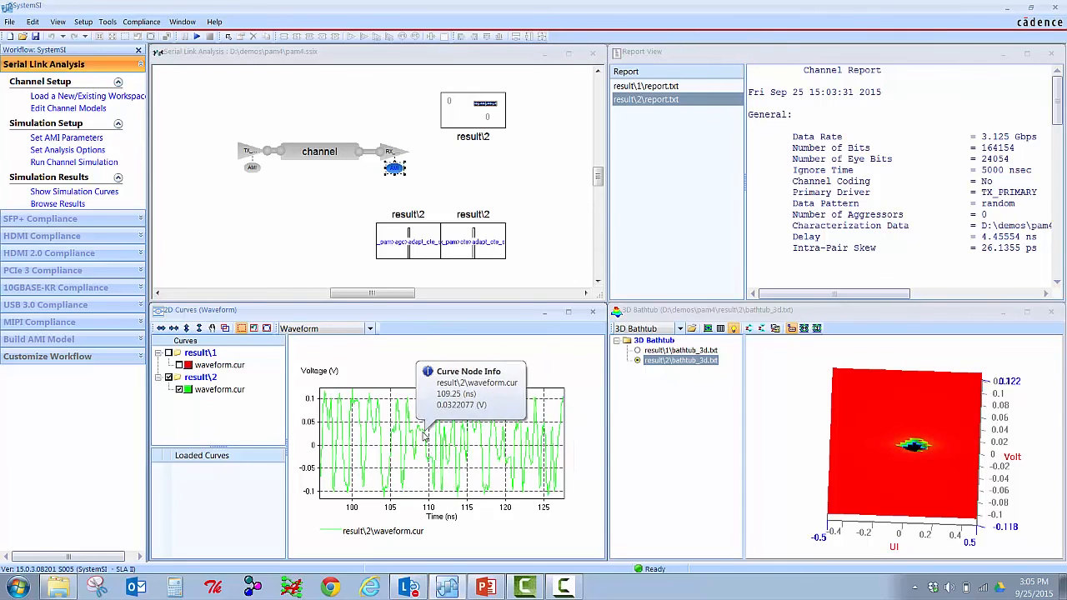
mouse_move(446, 437)
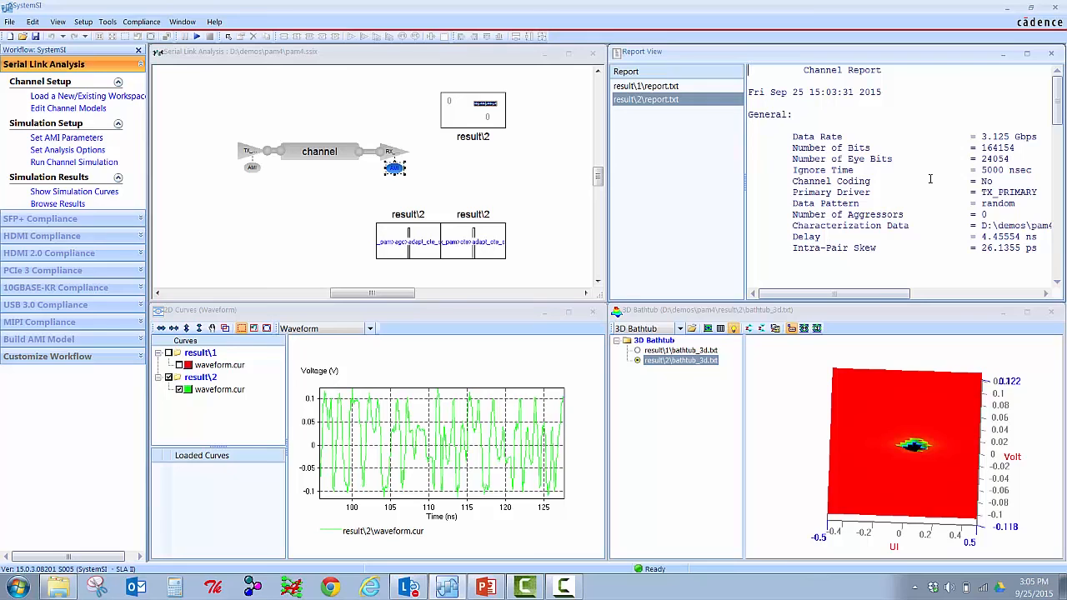
Scroll the result\2 report to its eye contour and BER measurements: 31 mV height, 0.65 UI jitter.
scroll("down", 3)
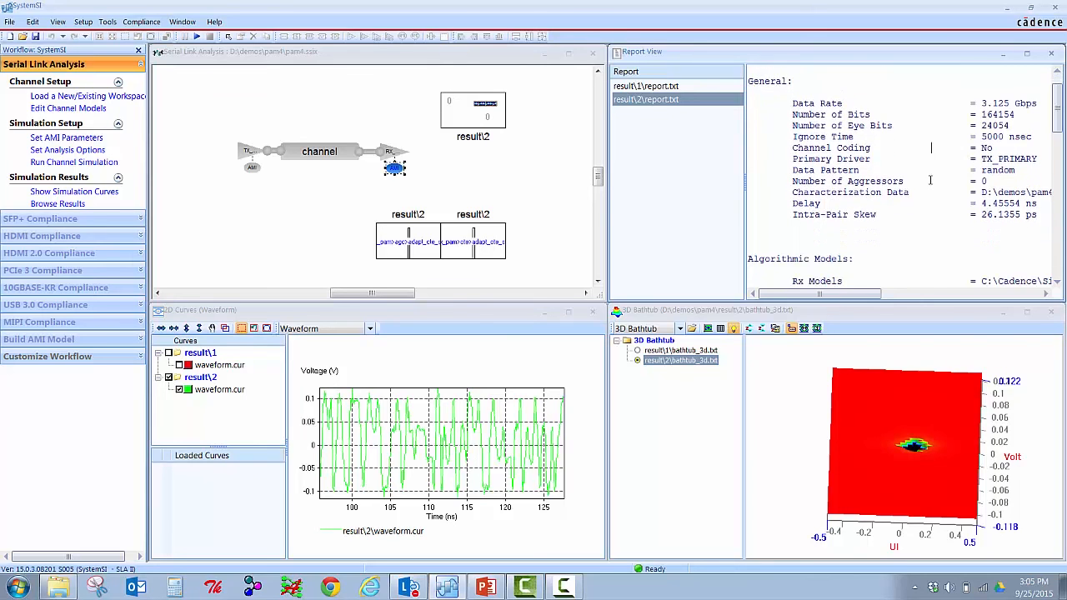
scroll("down", 3)
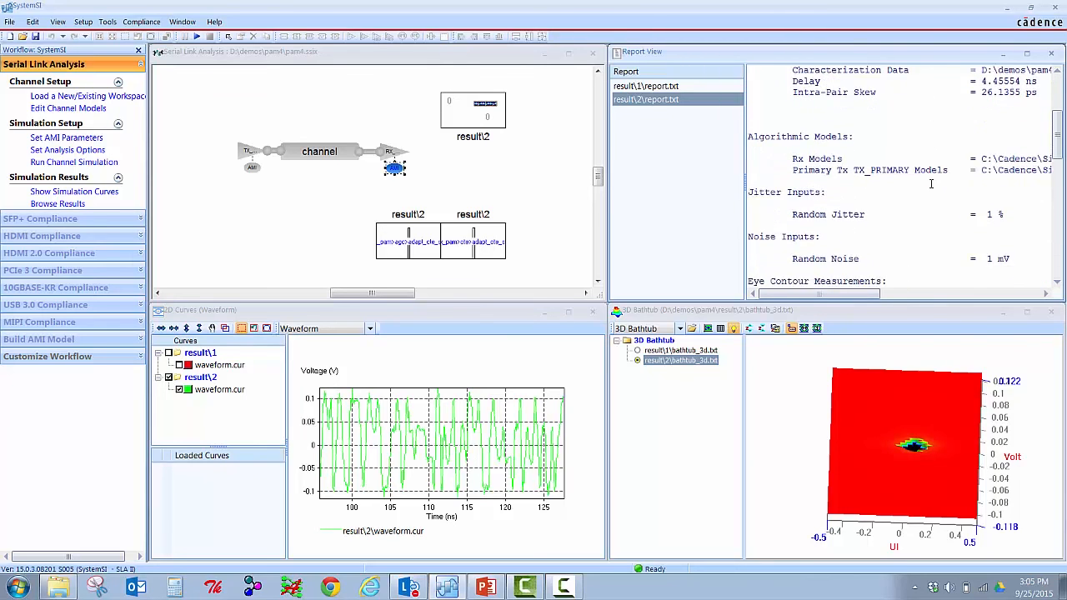
scroll("down", 3)
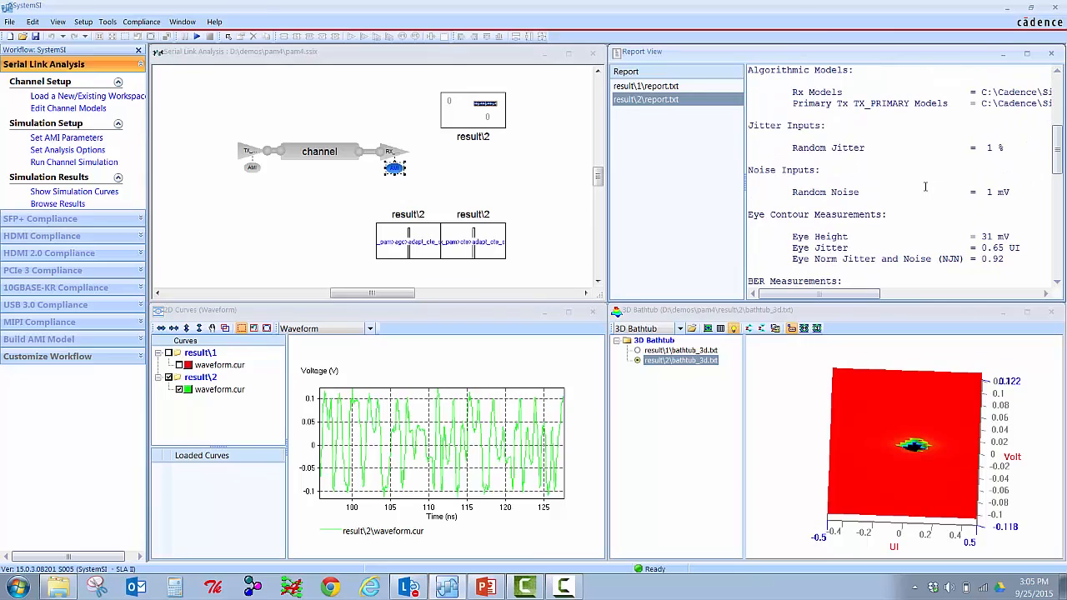
scroll("down", 3)
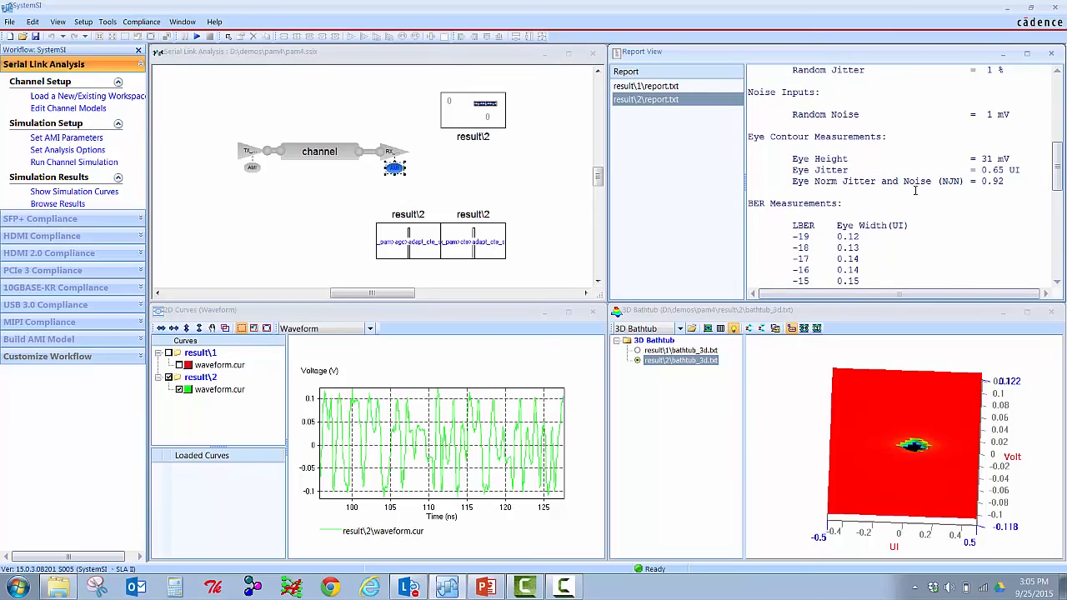